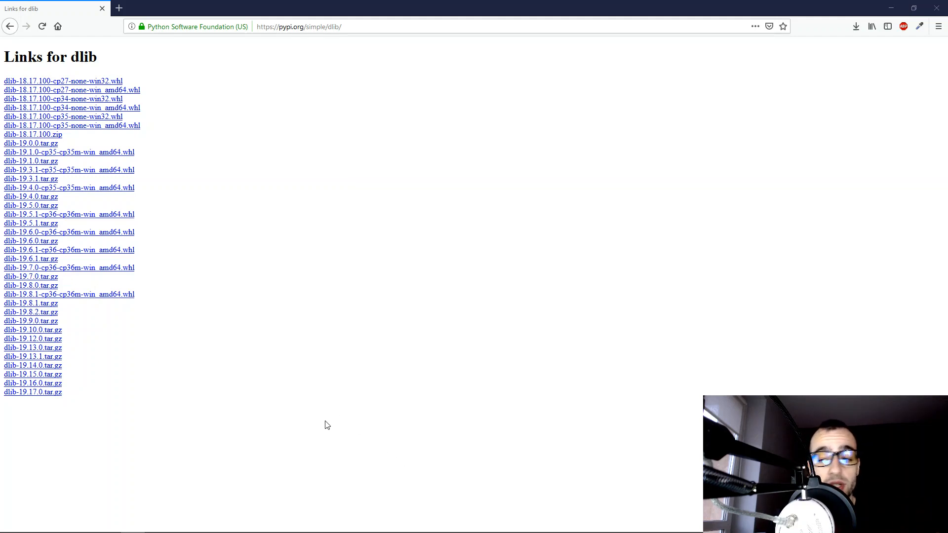
- Search the Start menu for 'cmd' to launch an administrator Command Prompt
left_click(36, 523)
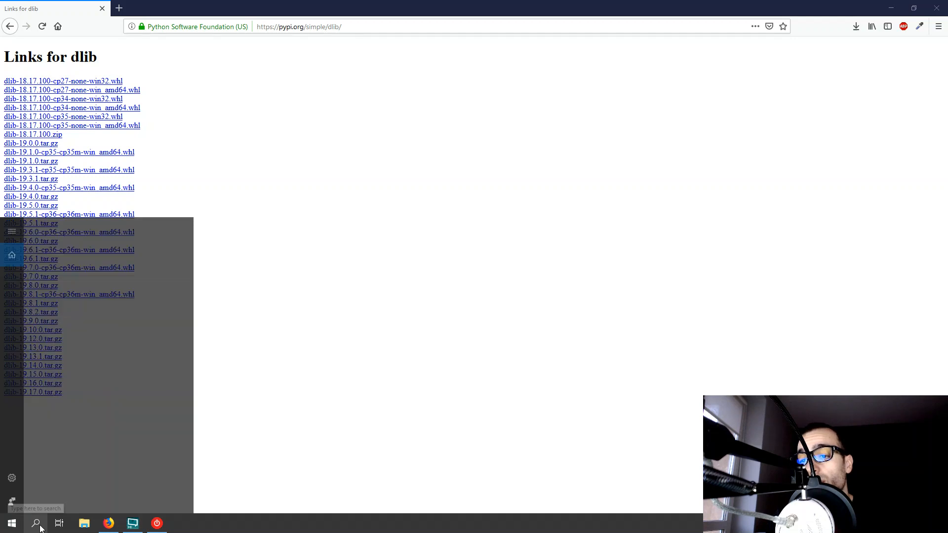
left_click(36, 523)
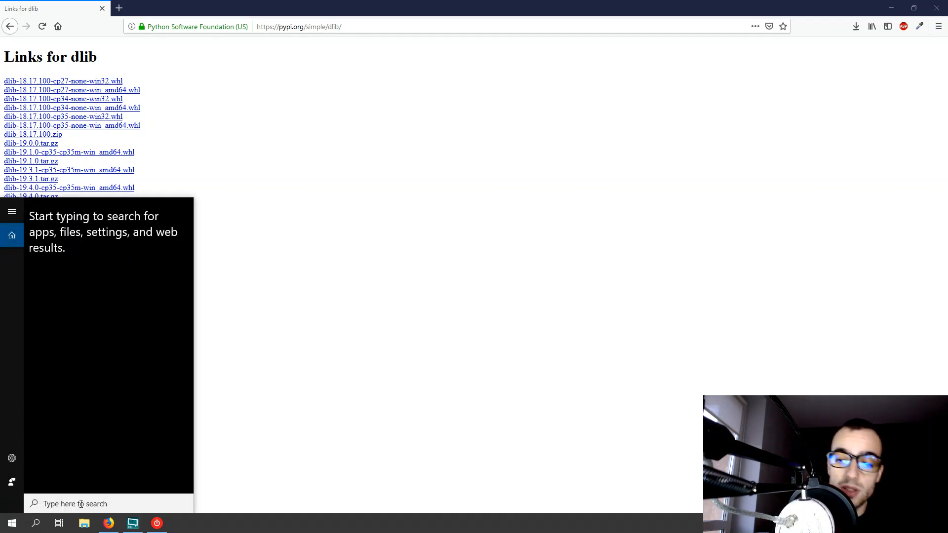
type("cm")
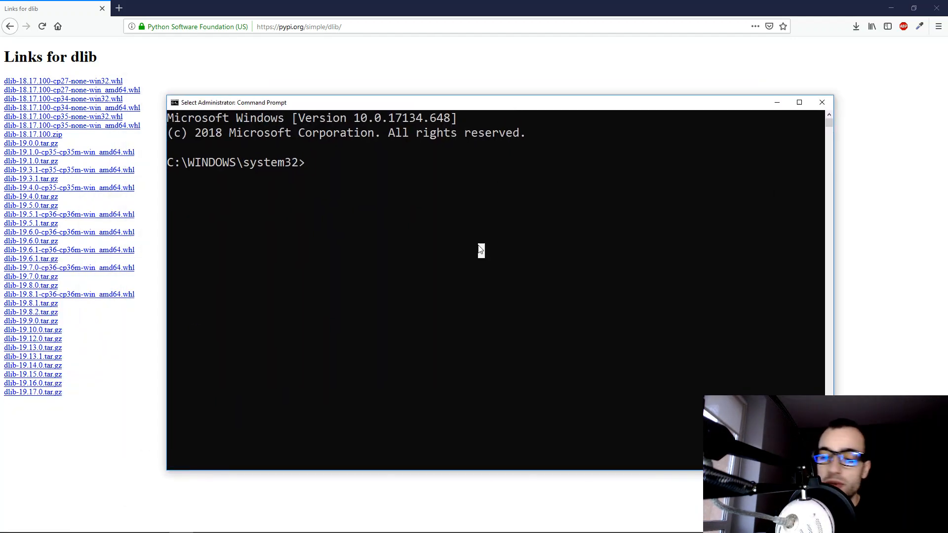
- Start the Python interpreter to confirm version 3.6.8 (64-bit) is installed
type("python")
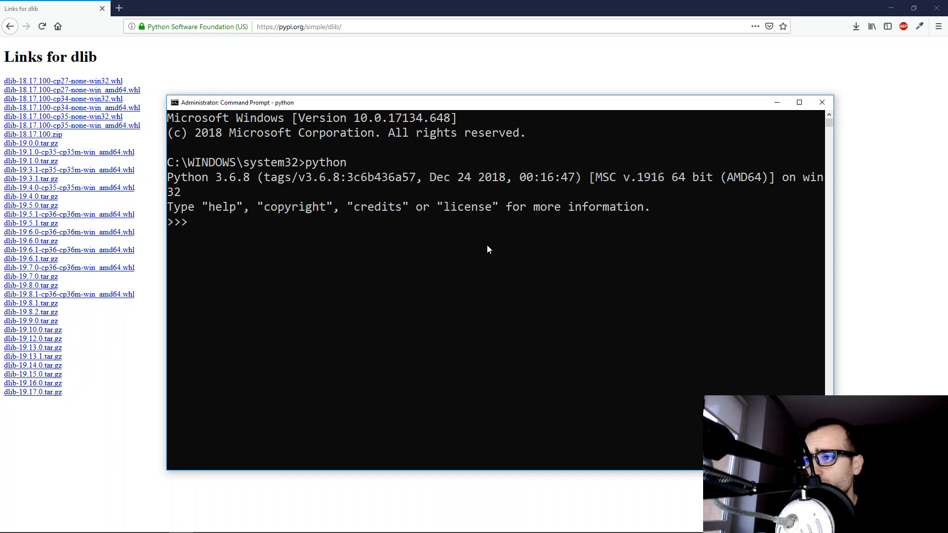
mouse_move(210, 190)
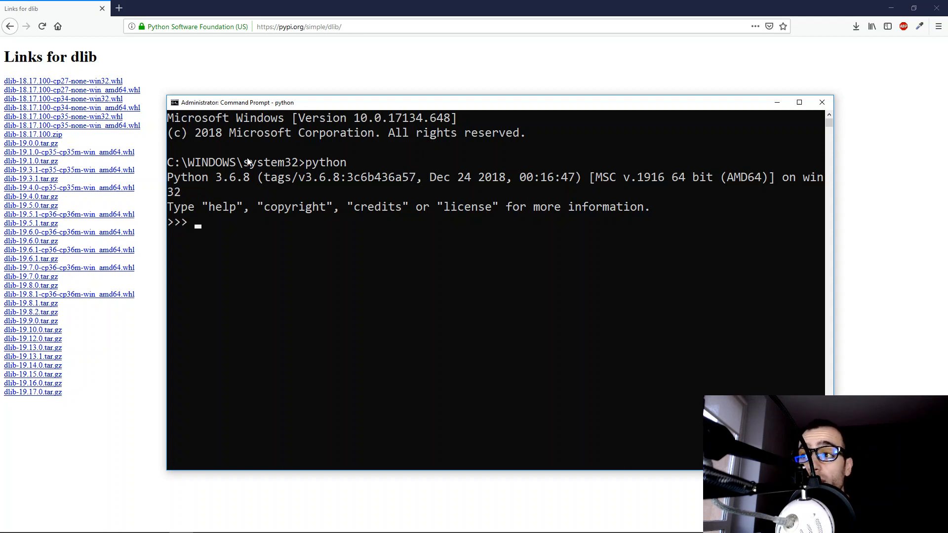
mouse_move(701, 169)
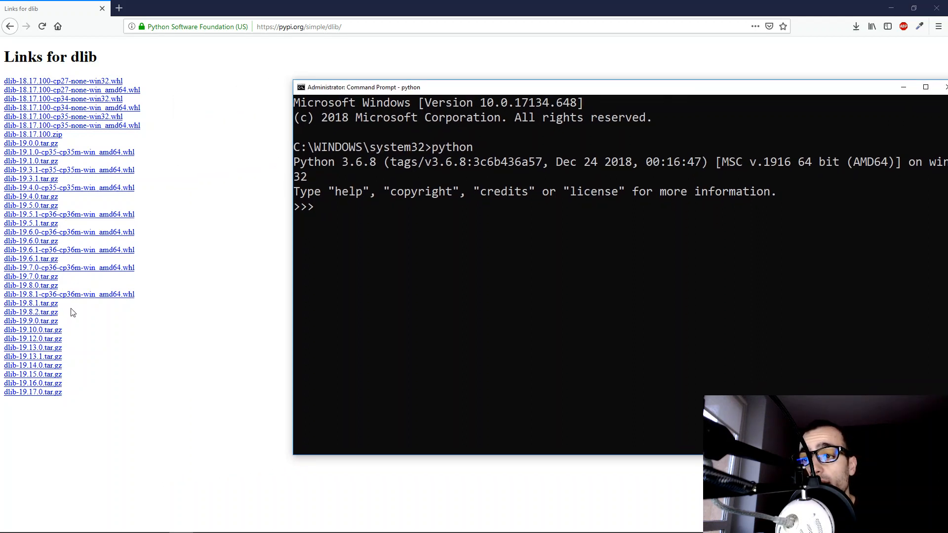
mouse_move(89, 300)
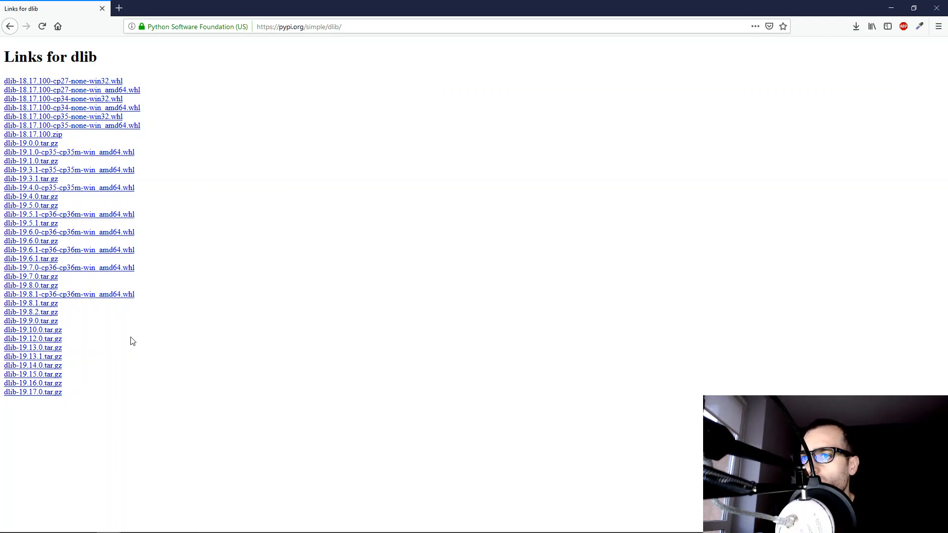
left_click(333, 26)
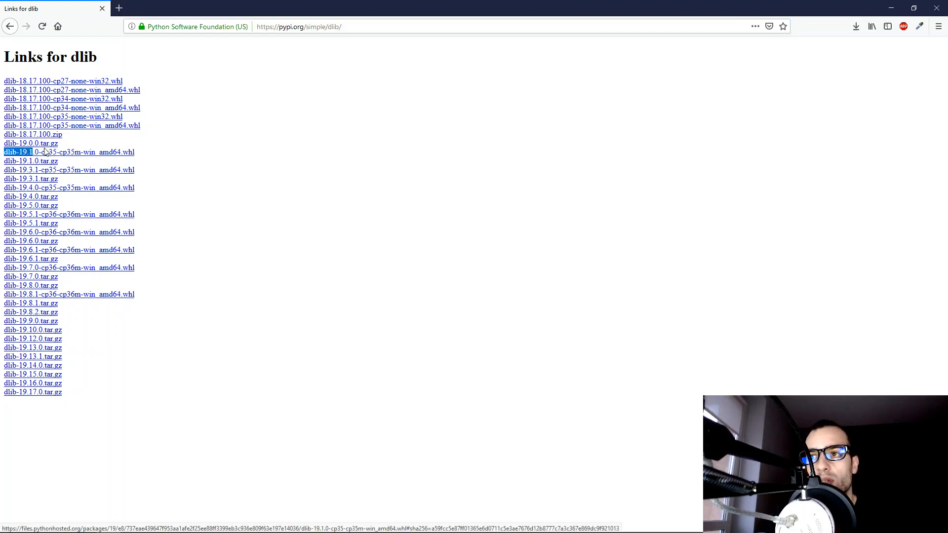
mouse_move(40, 162)
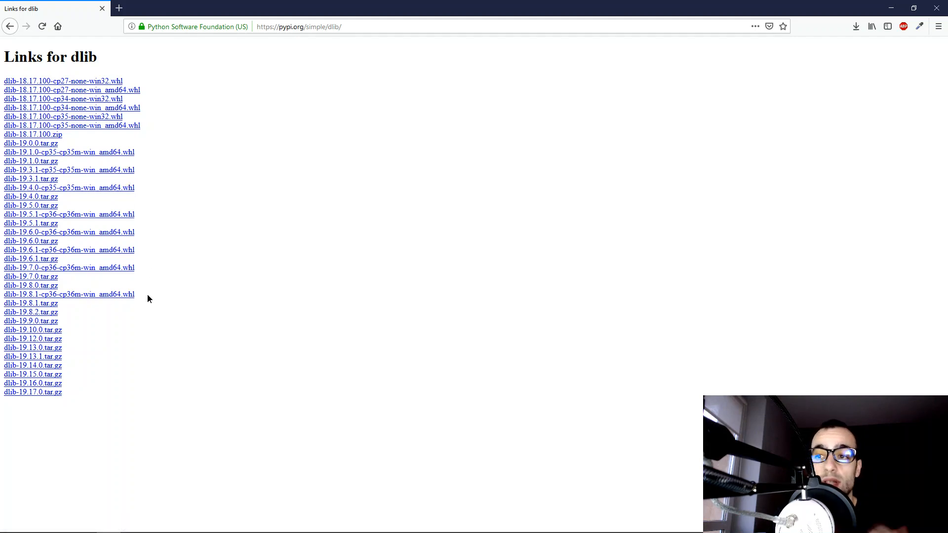
double_click(69, 294)
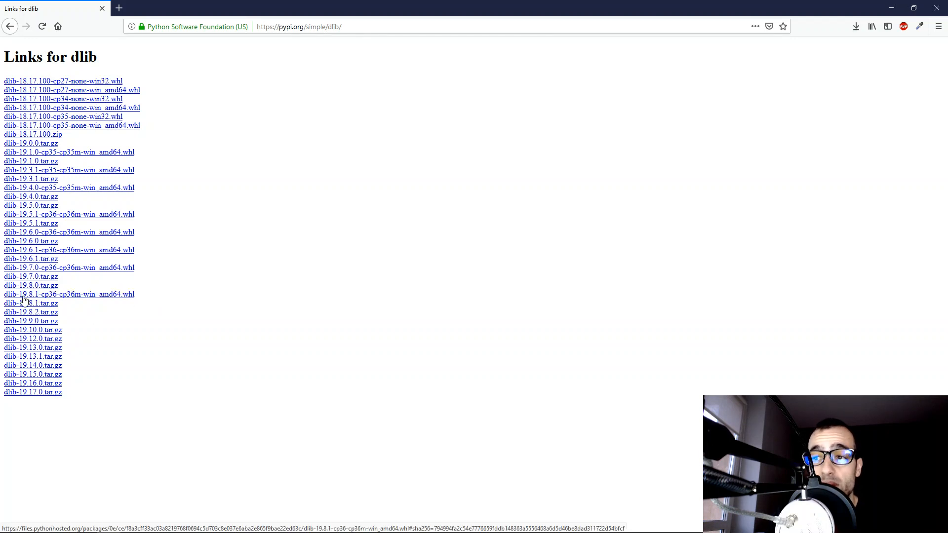
mouse_move(47, 303)
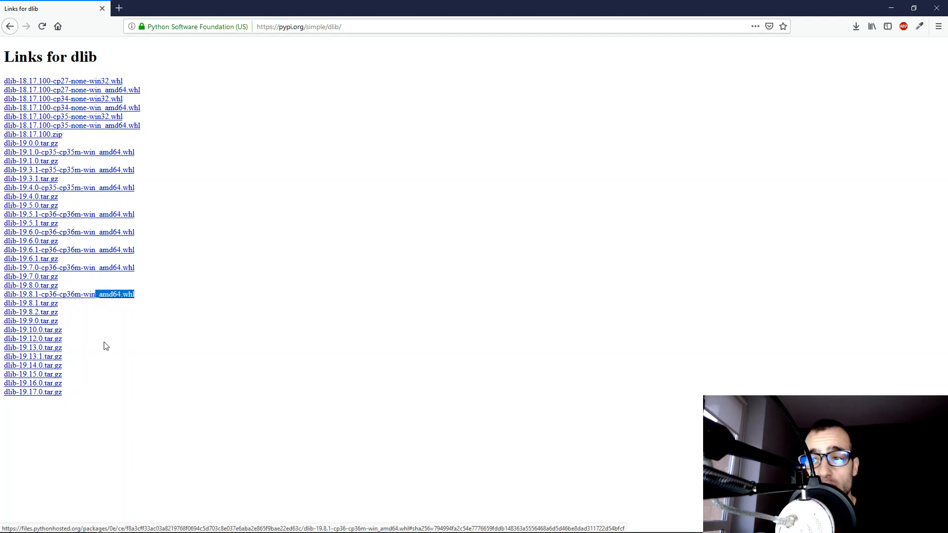
mouse_move(65, 398)
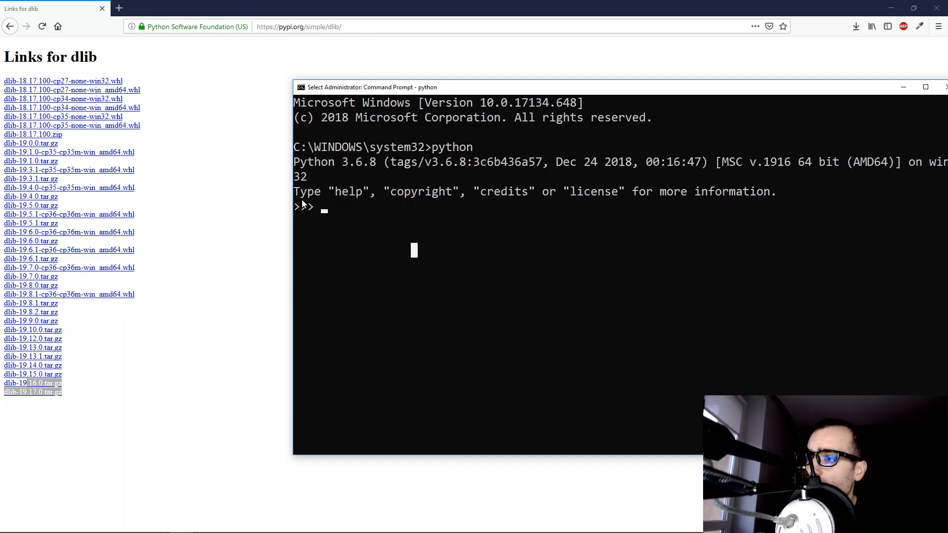
mouse_move(314, 214)
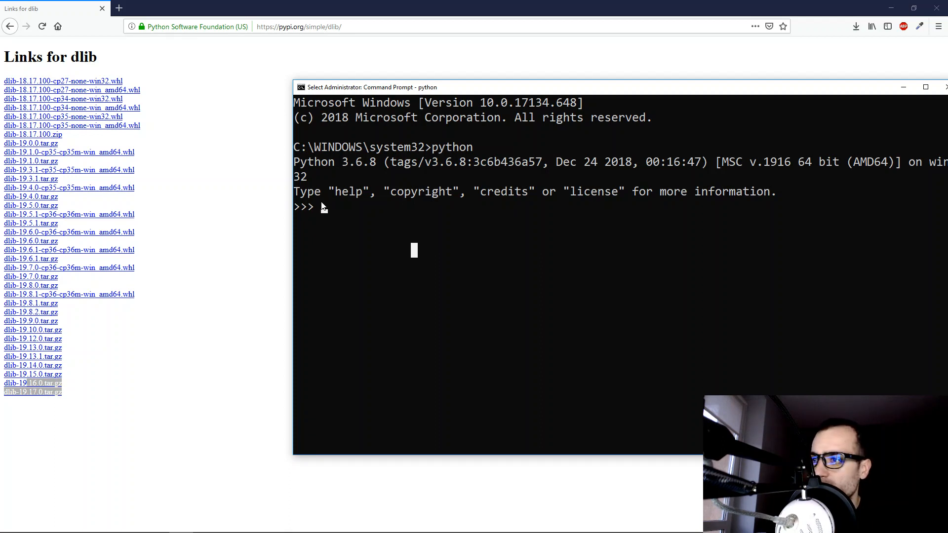
- Quit the interpreter and write 'python -m pip install' at the system prompt
type("quit(")
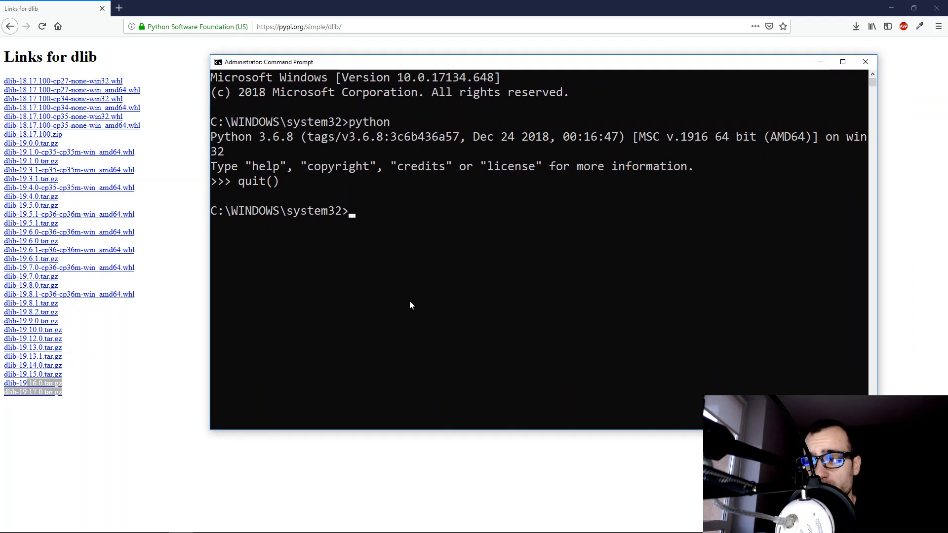
mouse_move(413, 320)
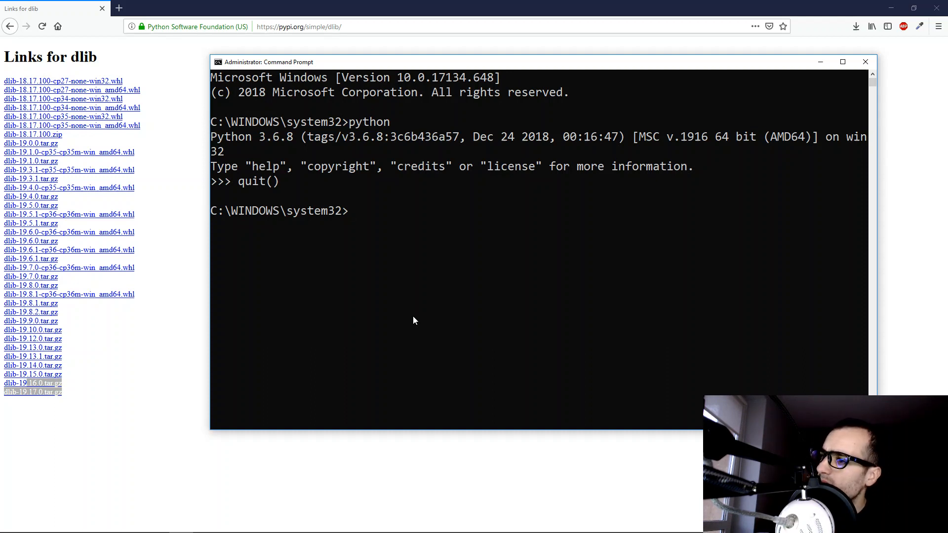
type("python")
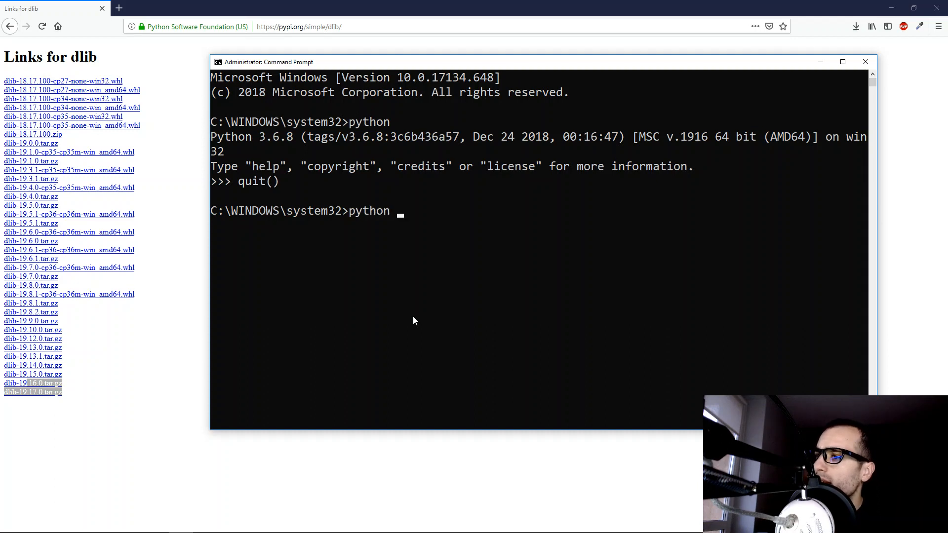
type("-m pip ins")
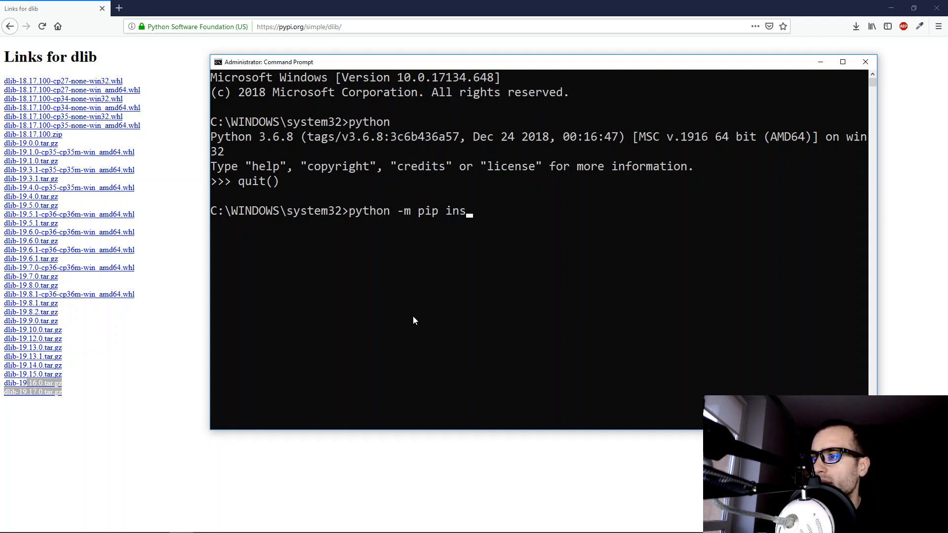
type("tall")
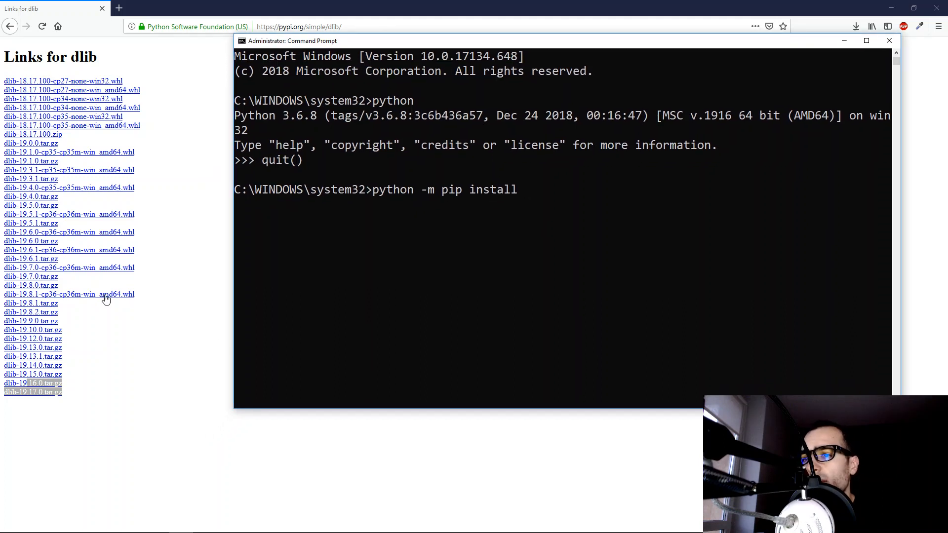
- Copy the link address of the dlib-19.8.1-cp36-cp36m-win_amd64.whl wheel
right_click(33, 392)
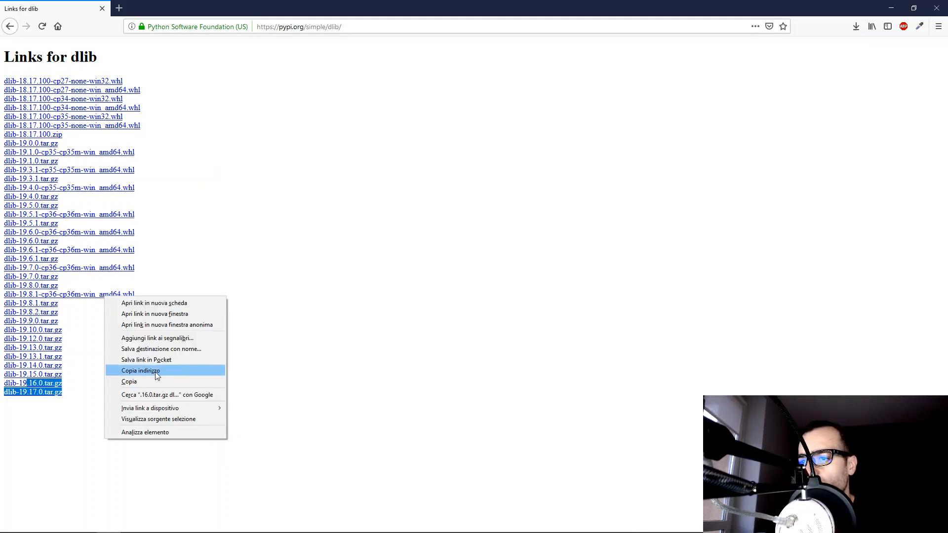
left_click(141, 370)
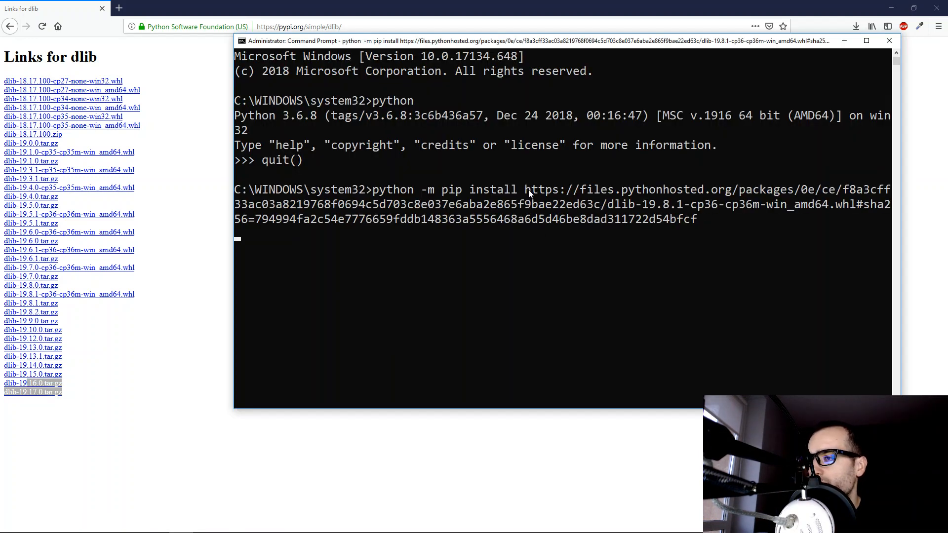
- Run pip install with the pasted wheel URL so dlib 19.8.1 installs successfully
key("enter")
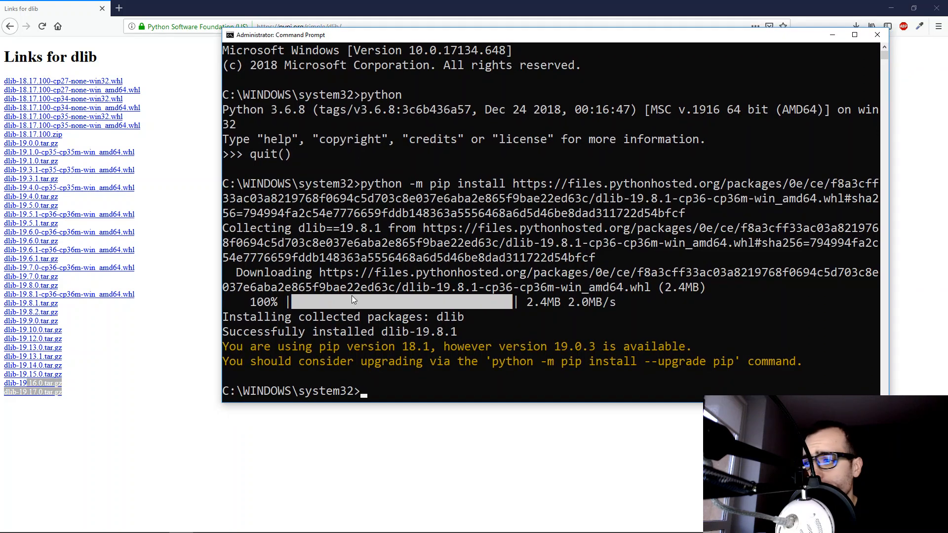
mouse_move(393, 350)
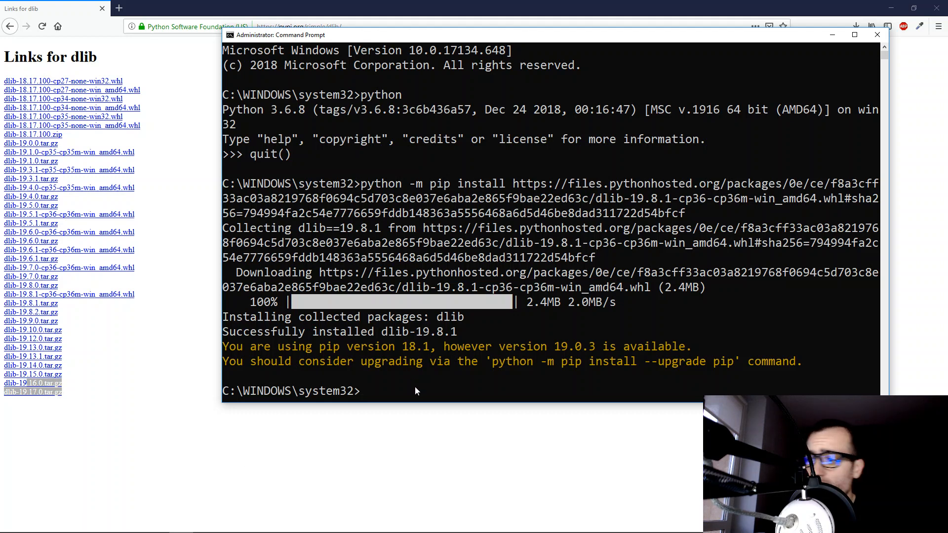
- Run 'import dlib' in Python without error, then quit the interpreter
type("python")
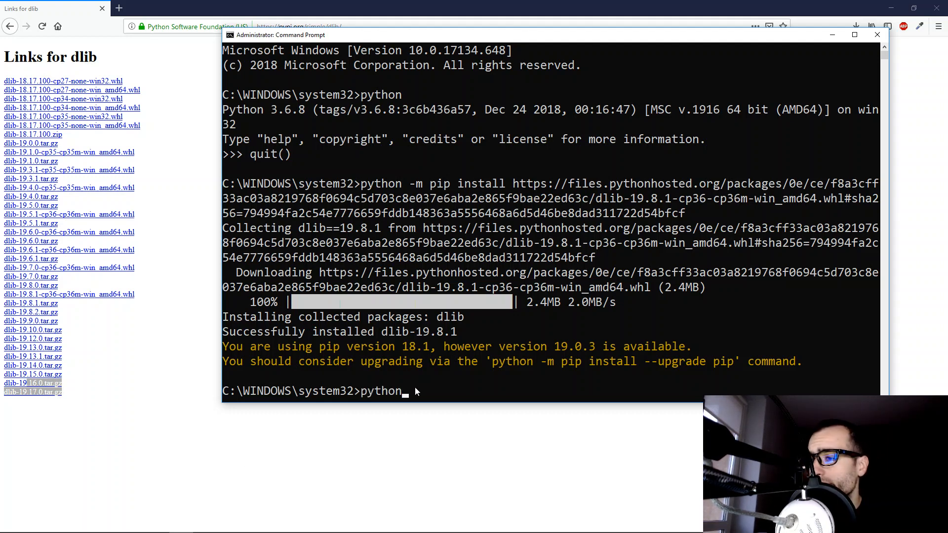
key("enter")
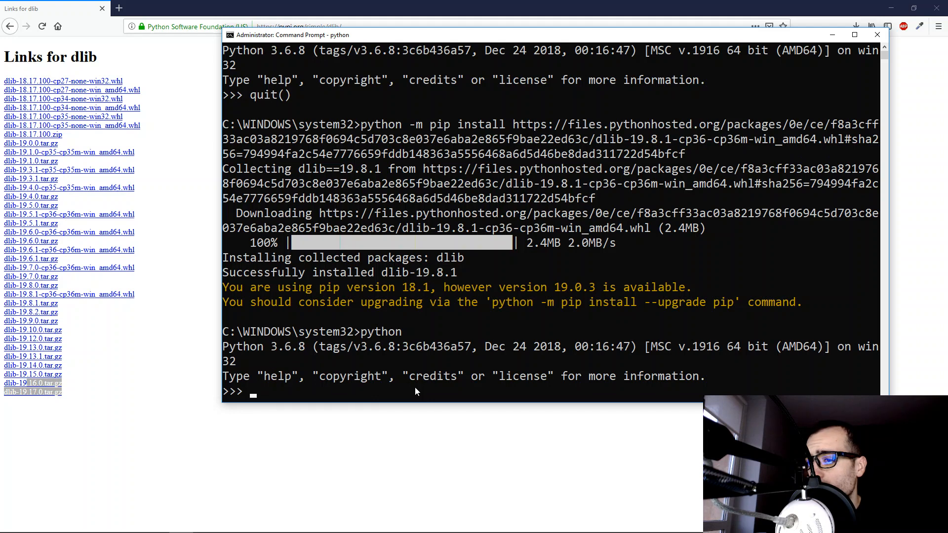
type("import dlib")
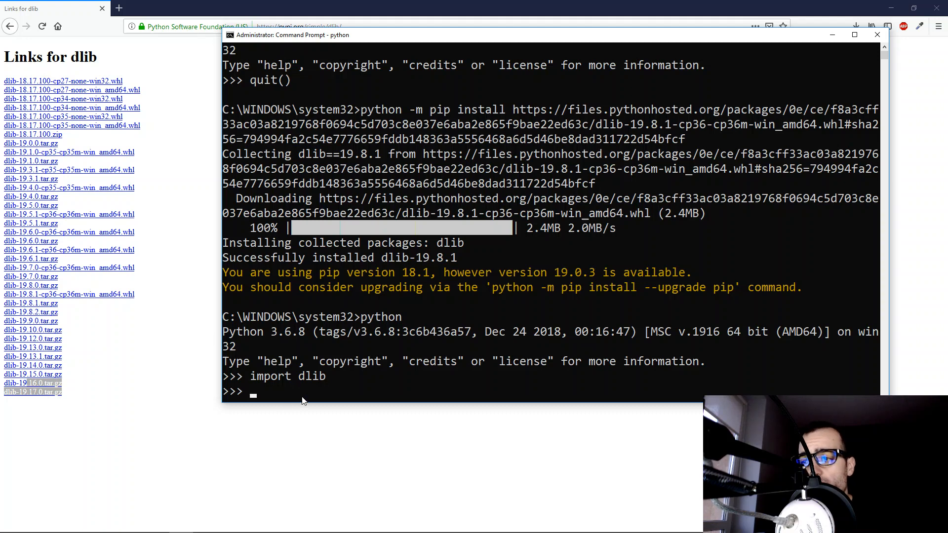
mouse_move(354, 295)
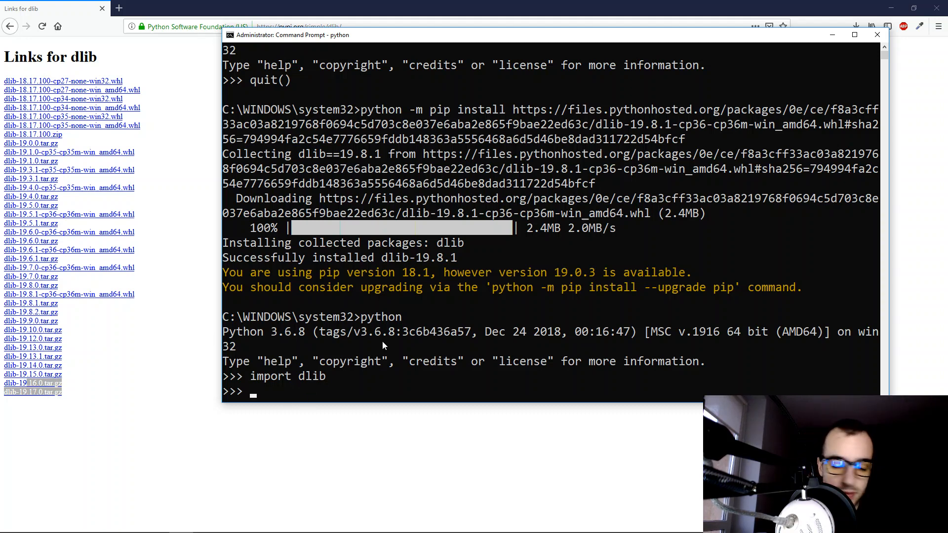
type("quit(")
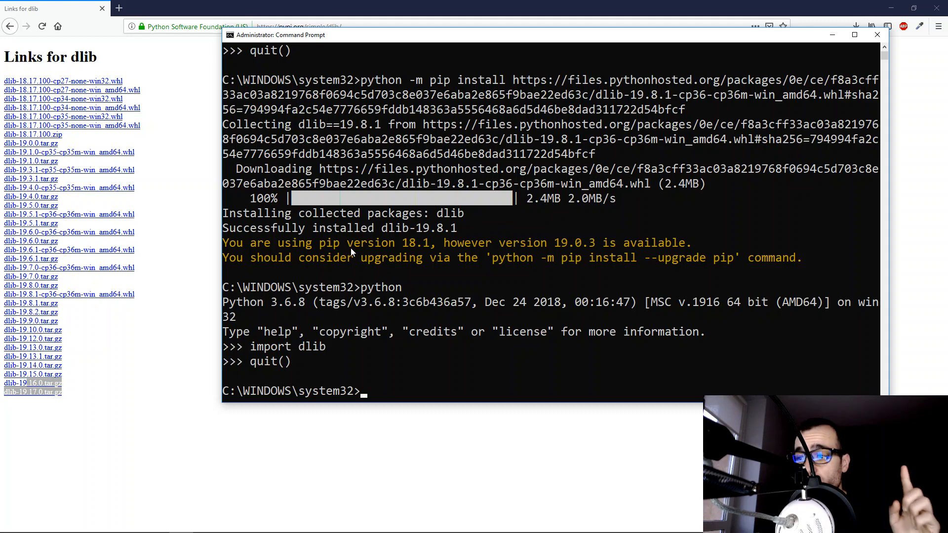
mouse_move(115, 304)
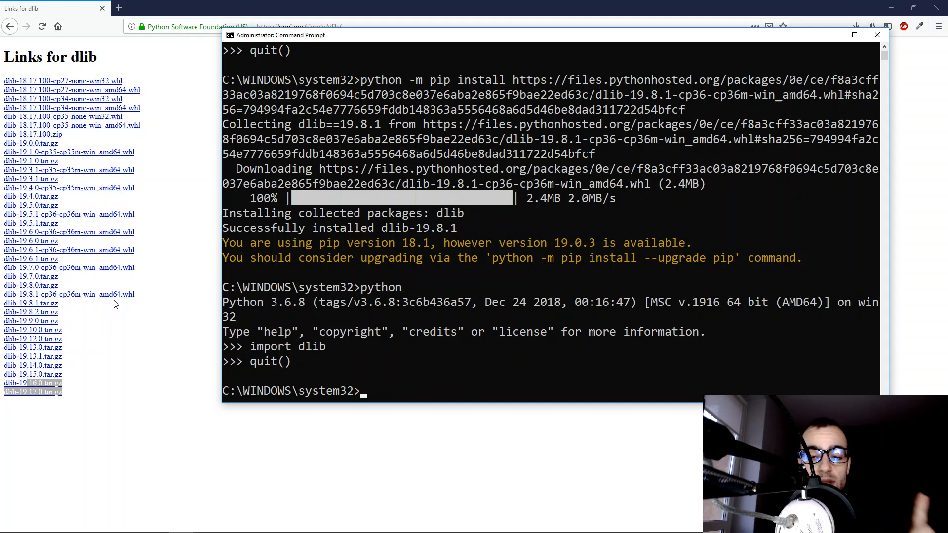